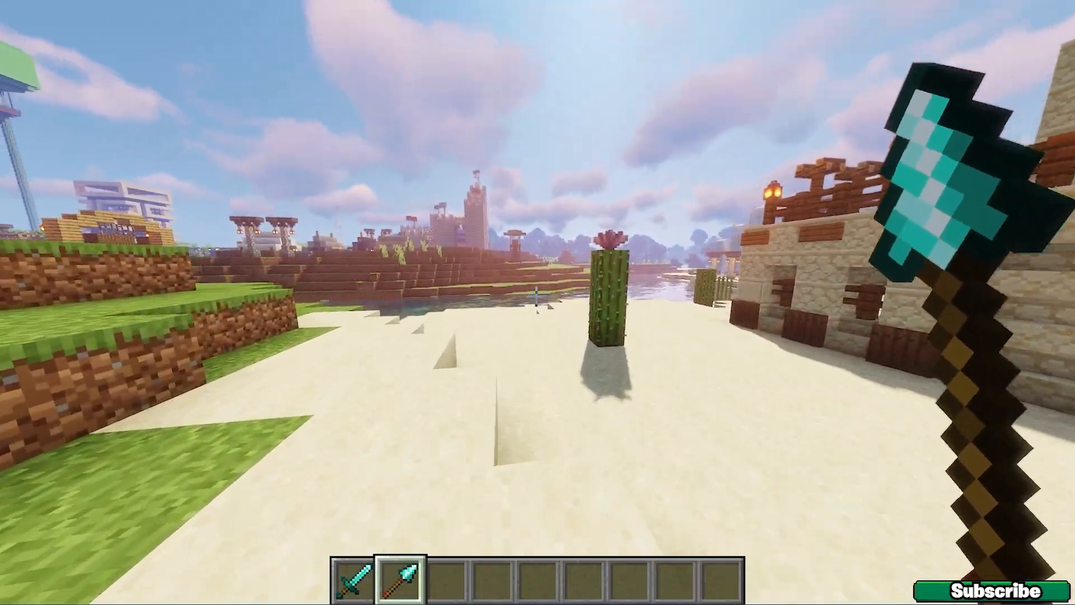
mouse_move(537, 275)
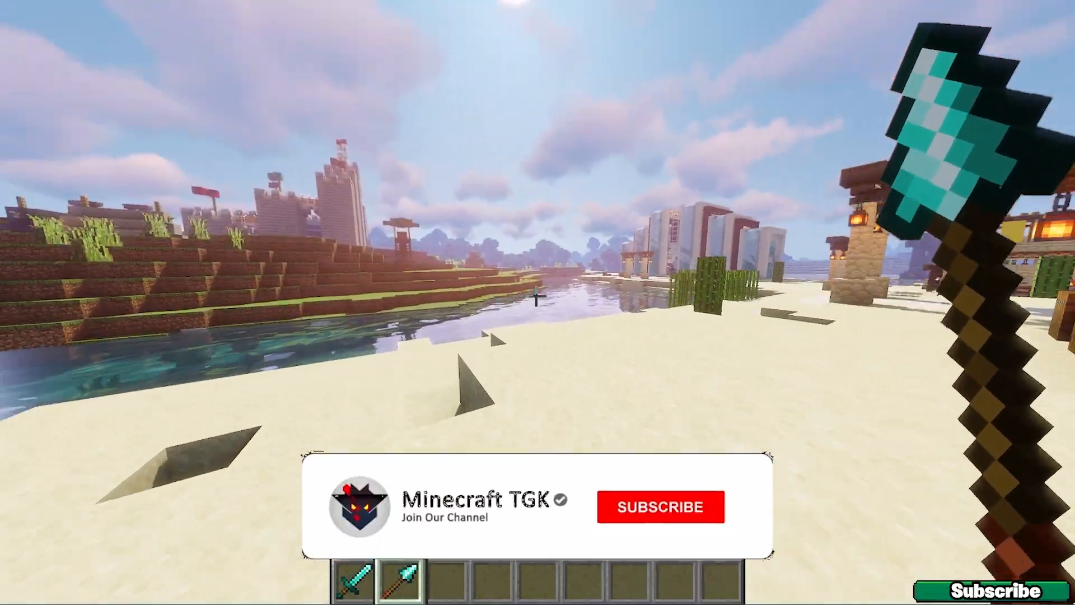
- Scroll the video description to DOWNLOADS and follow the minecraftsketchbros OptiFine 1.21.11 link
click(659, 506)
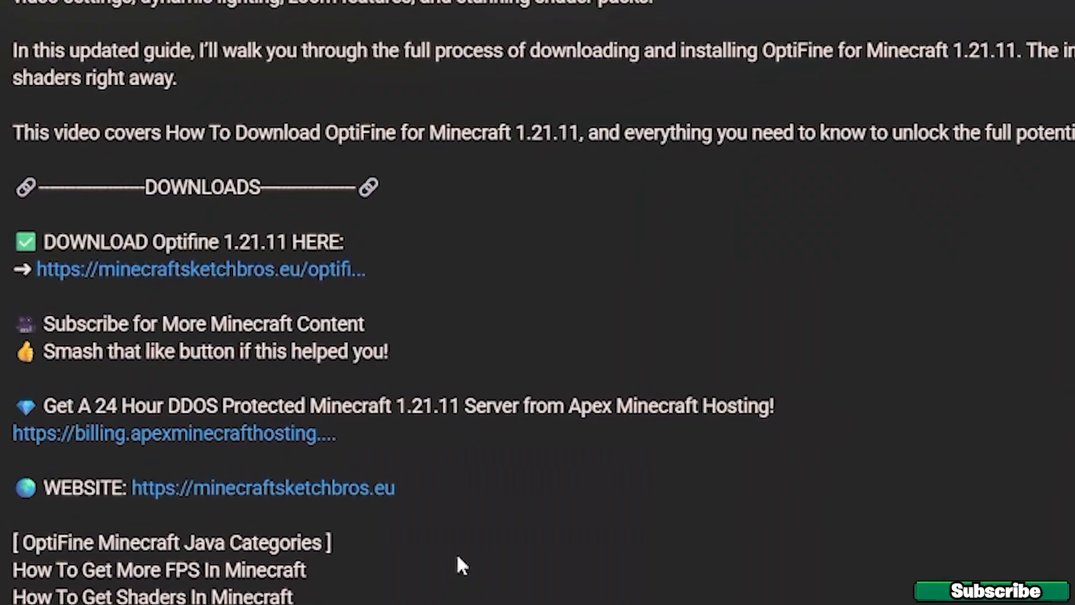
scroll(up, 3)
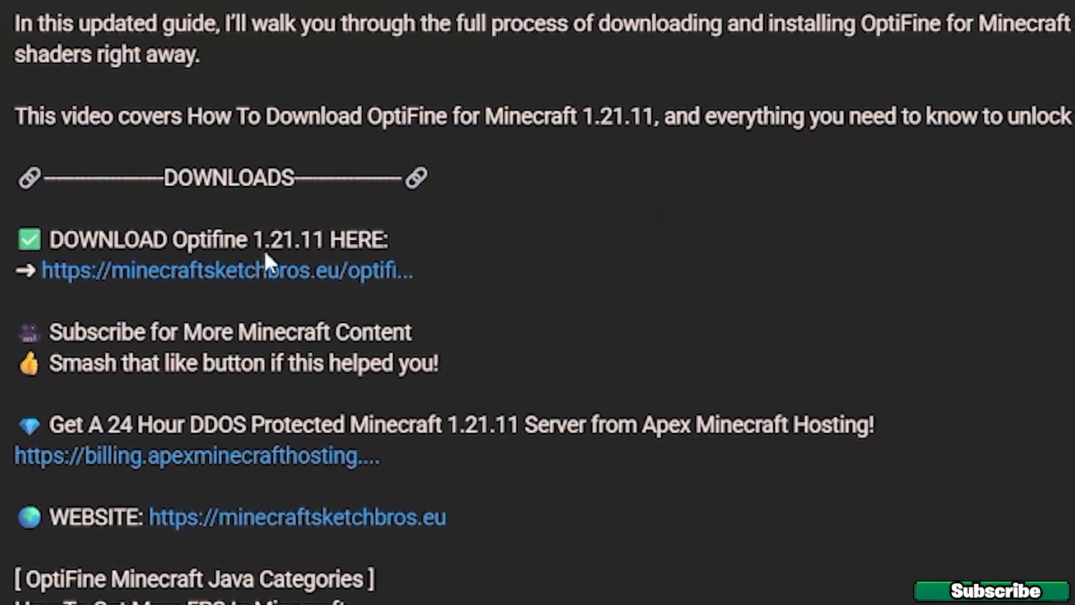
scroll(down, 3)
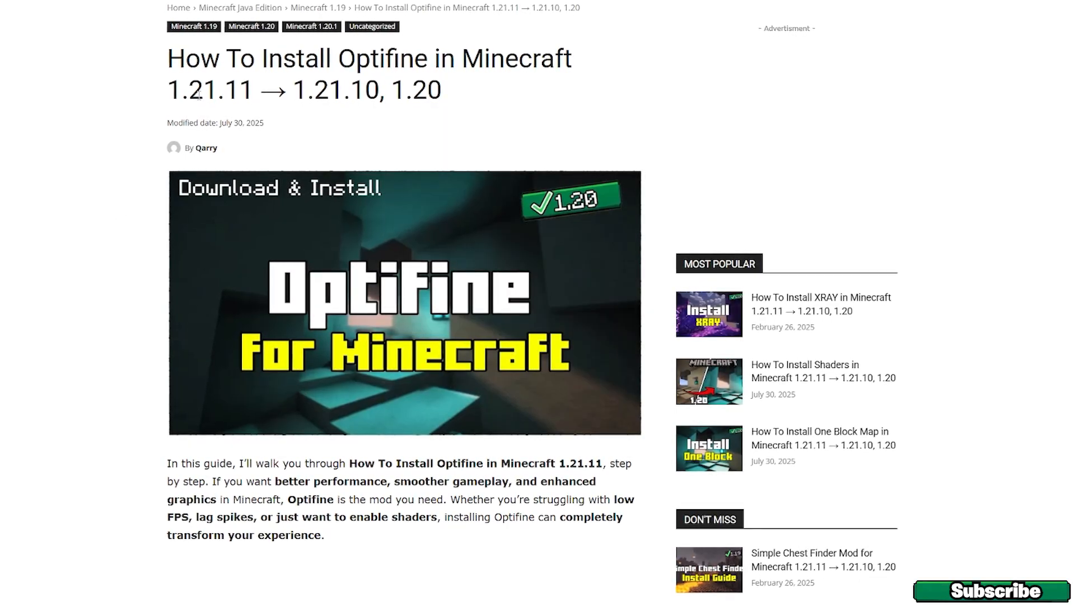
- Reach the guide's Downloads section and download the OptiFine 1.21.11 jar via the 'Click here' link
double_click(206, 87)
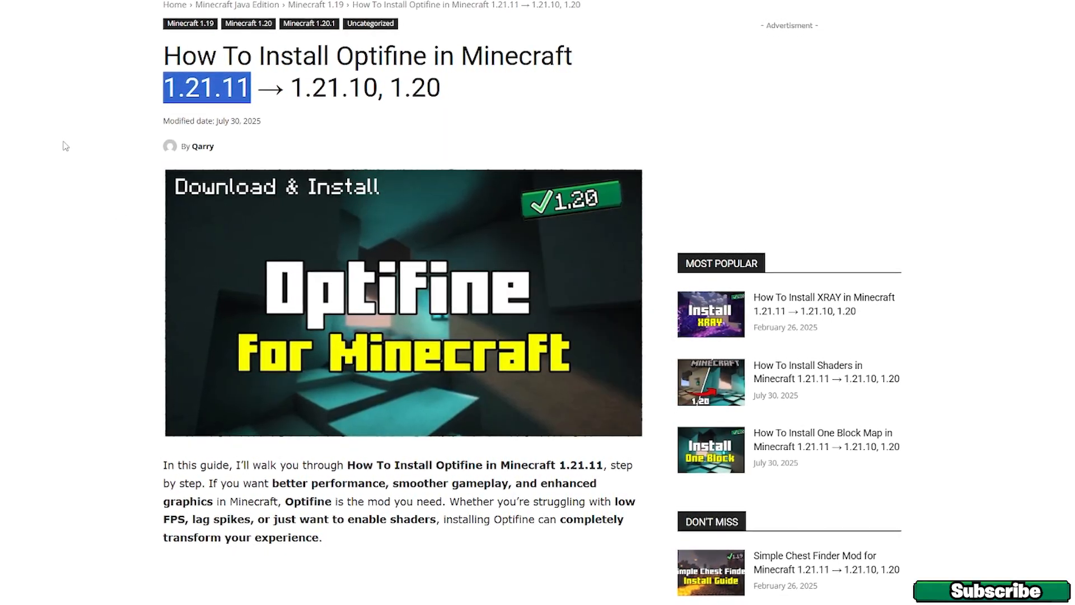
scroll(down, 3)
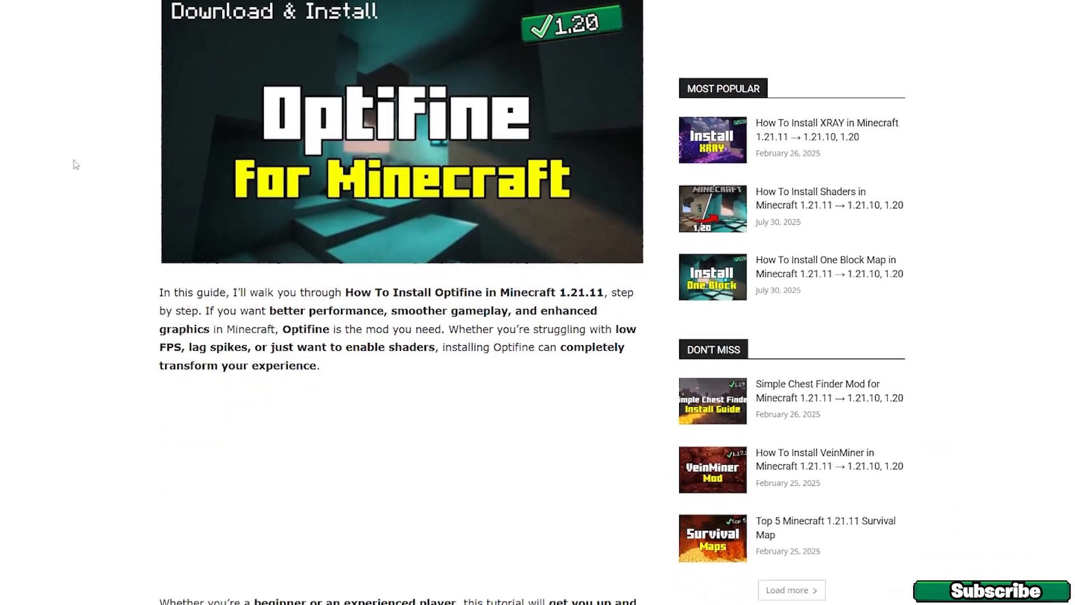
scroll(down, 3)
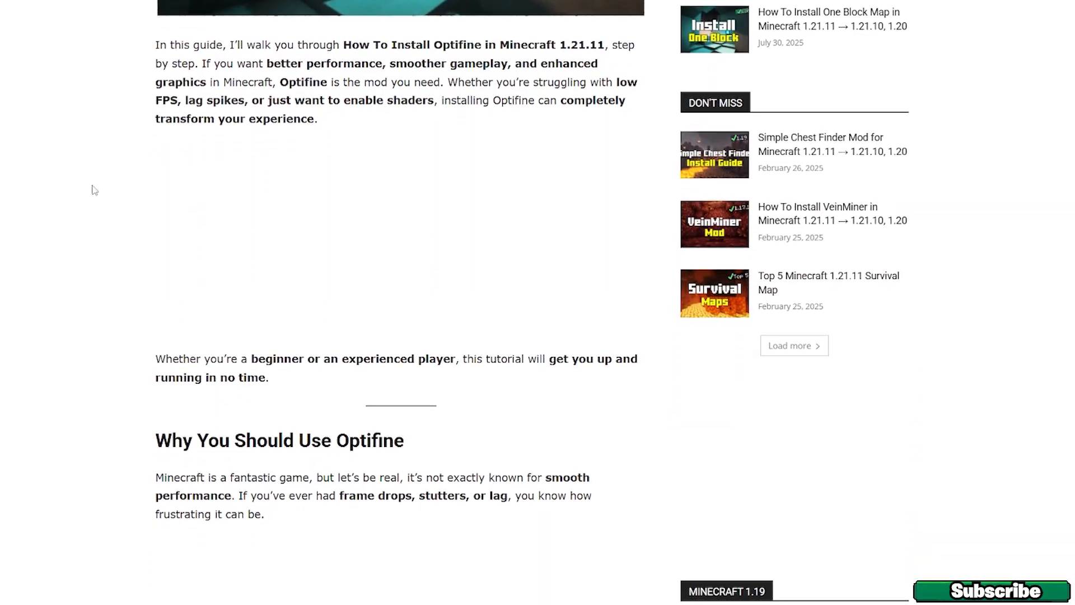
scroll(down, 3)
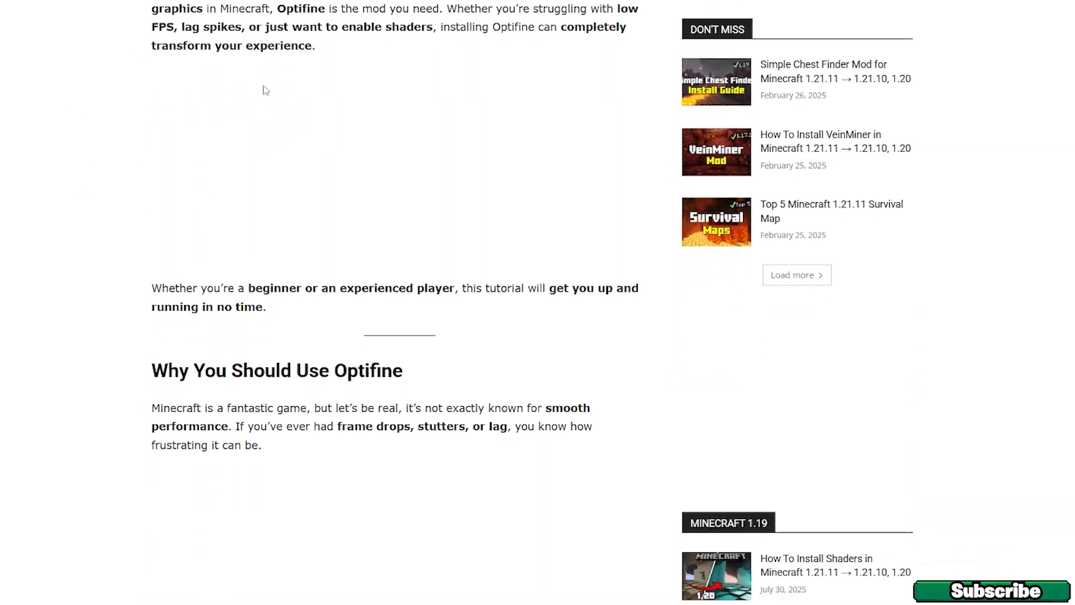
scroll(down, 3)
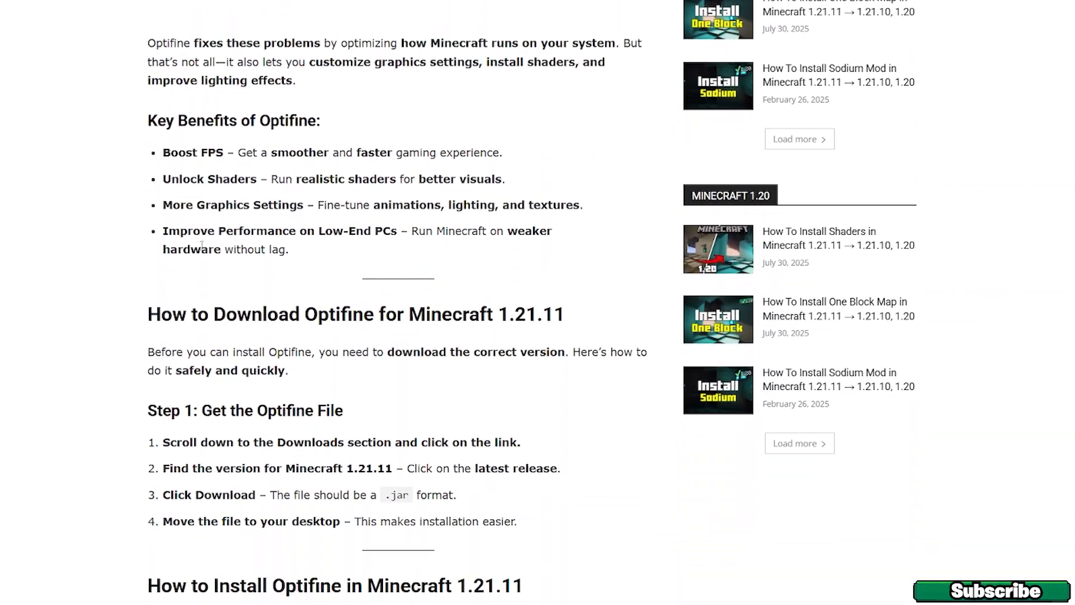
scroll(down, 3)
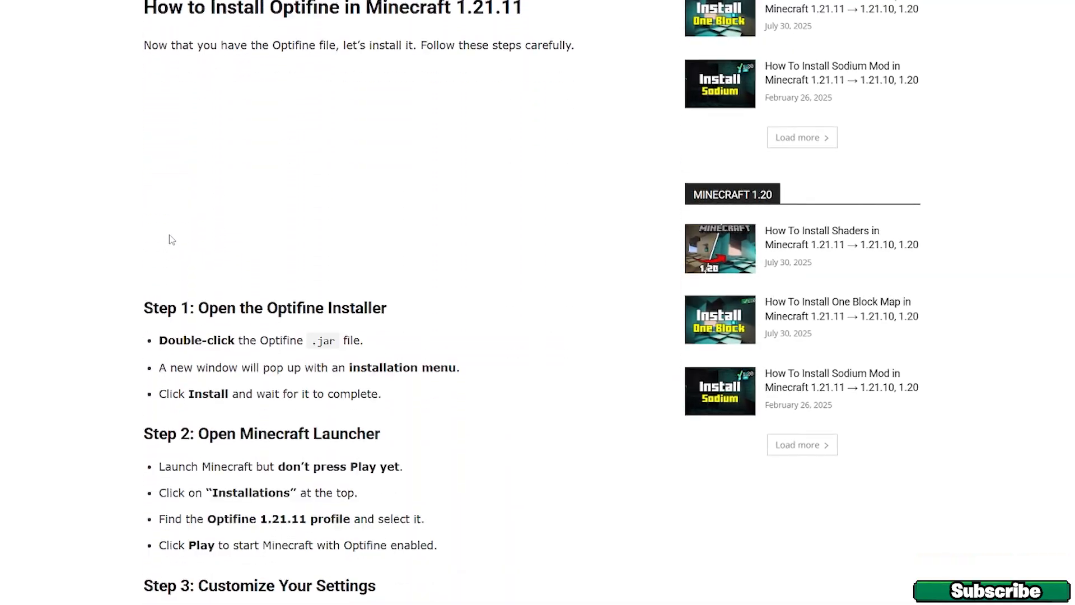
scroll(down, 3)
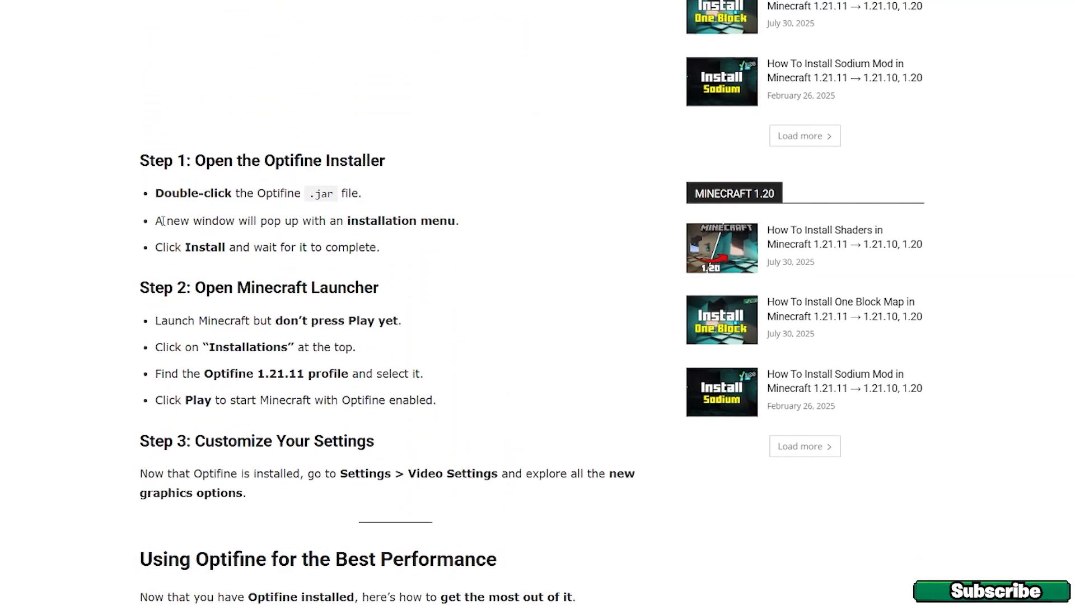
scroll(down, 3)
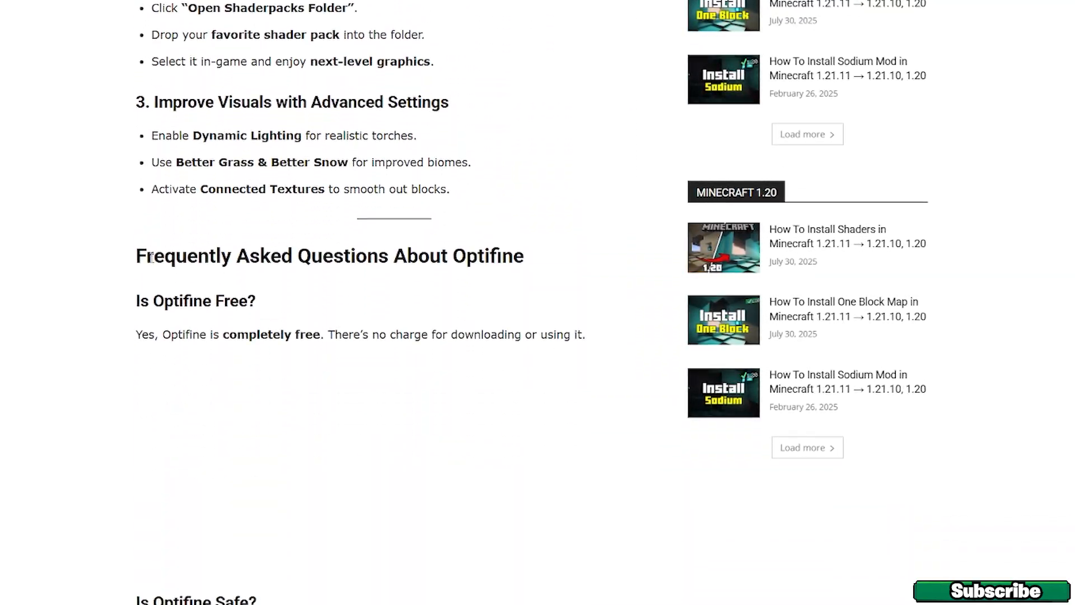
scroll(down, 3)
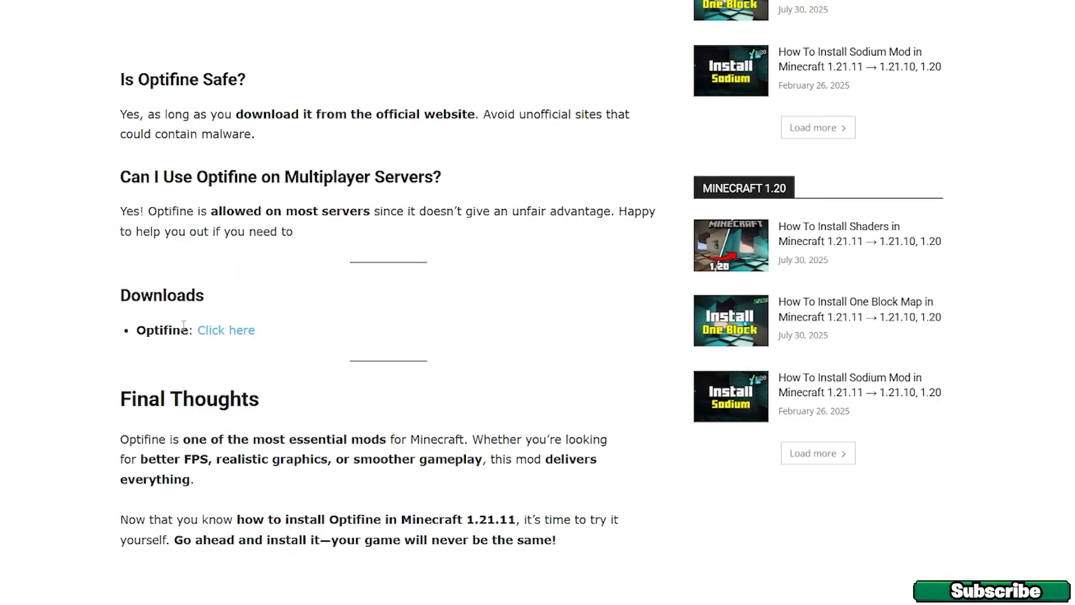
double_click(158, 332)
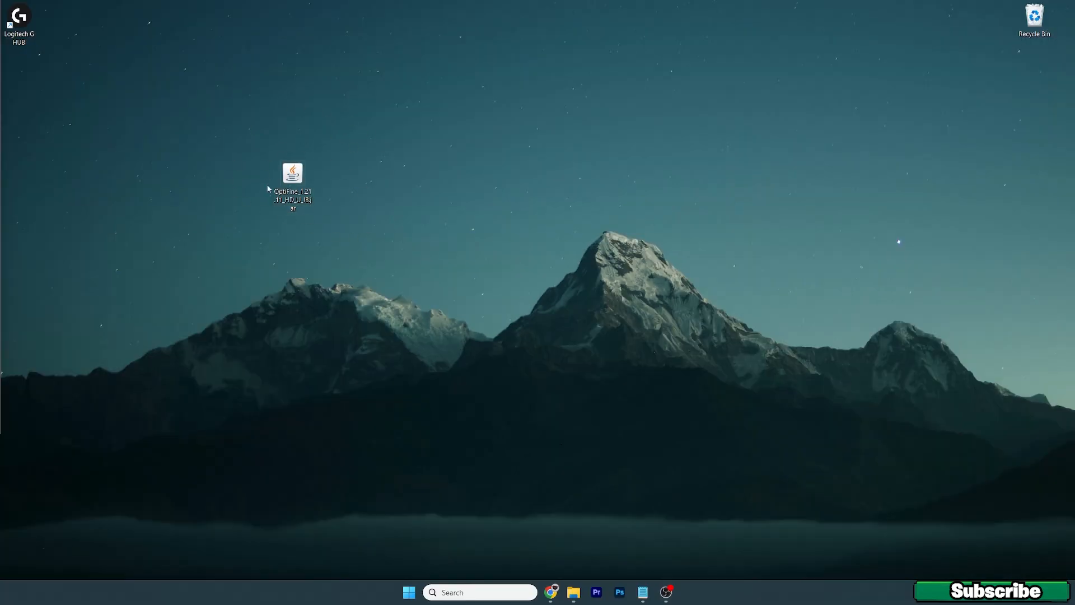
mouse_move(378, 173)
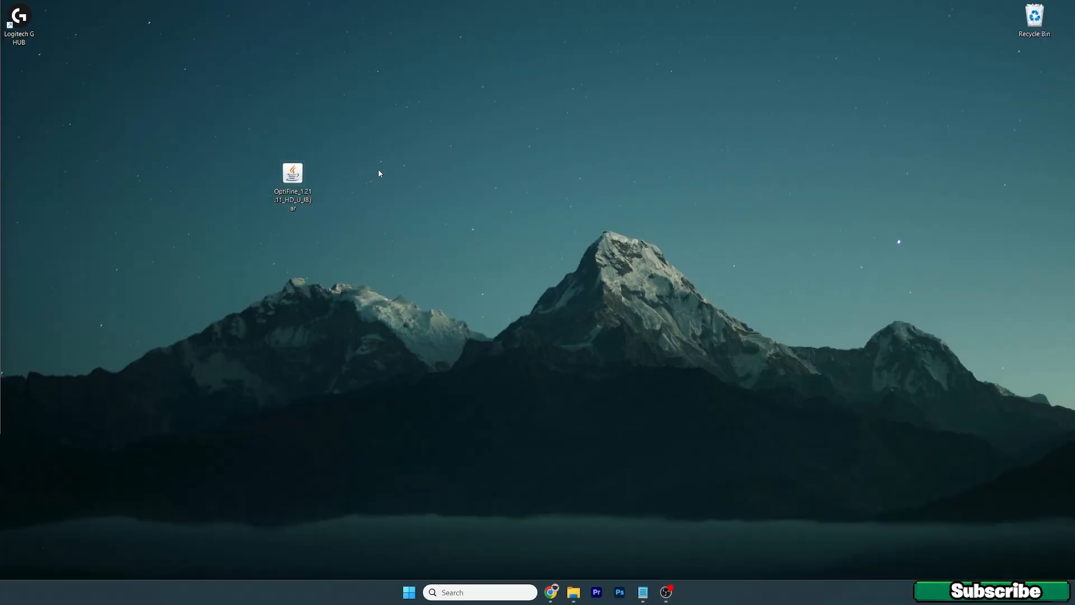
mouse_move(307, 258)
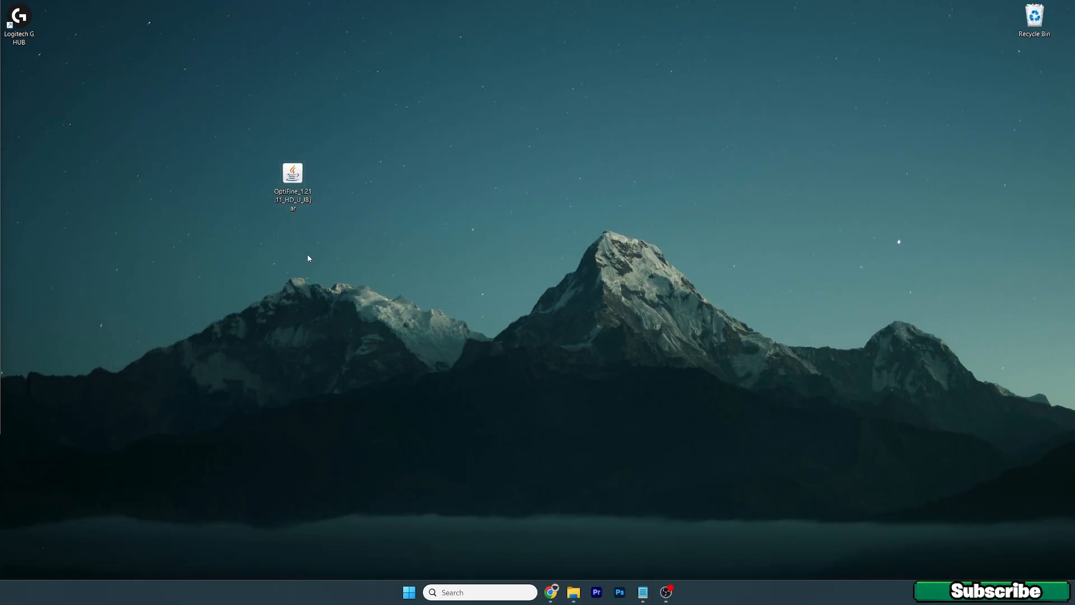
mouse_move(354, 176)
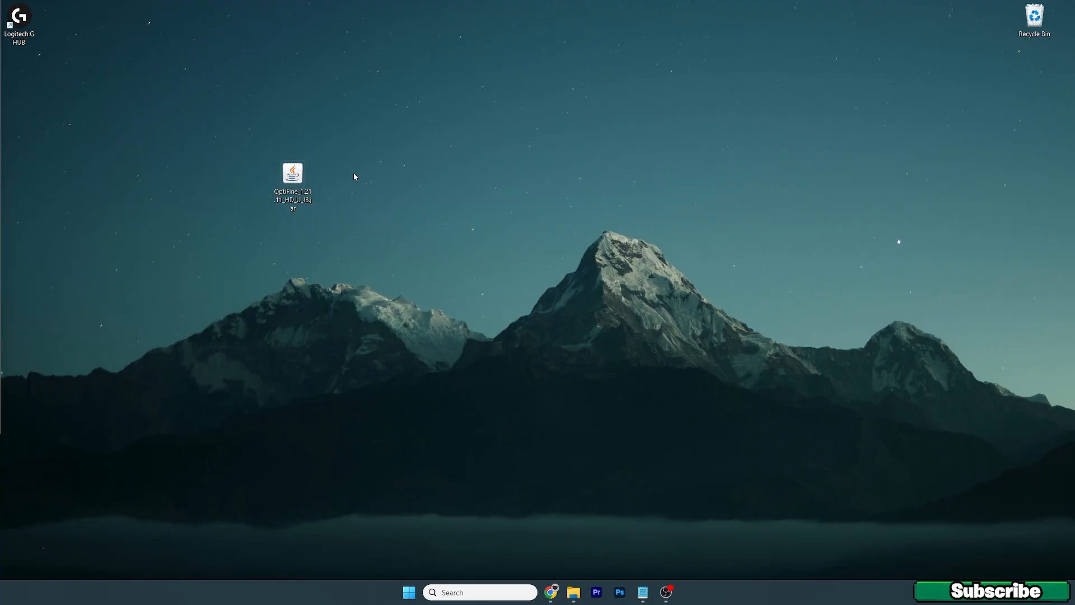
- Select the downloaded OptiFine jar on the desktop and bring up Windows Search
click(292, 173)
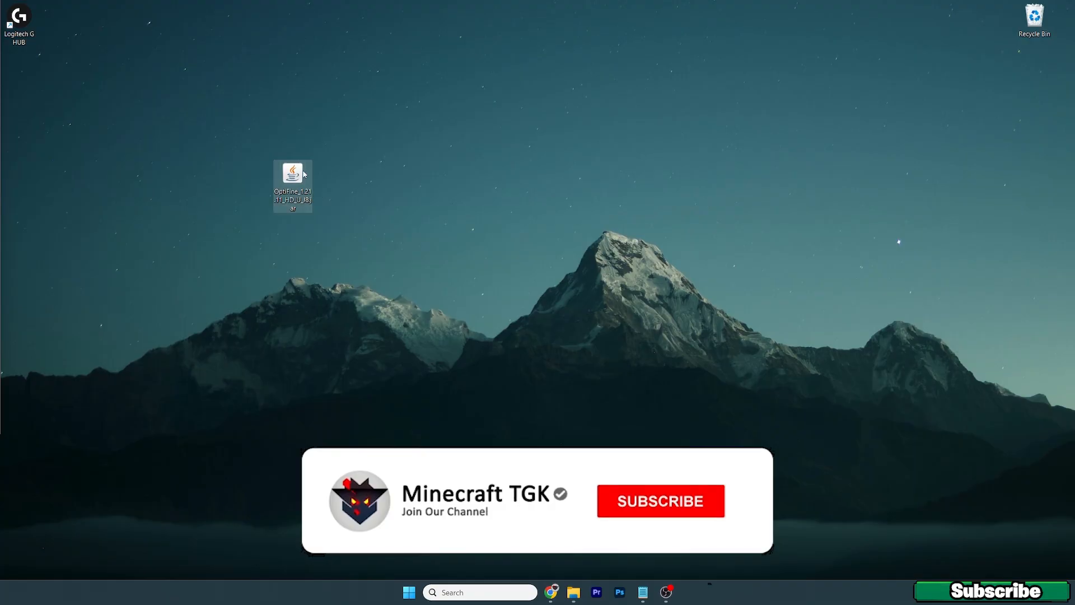
click(659, 500)
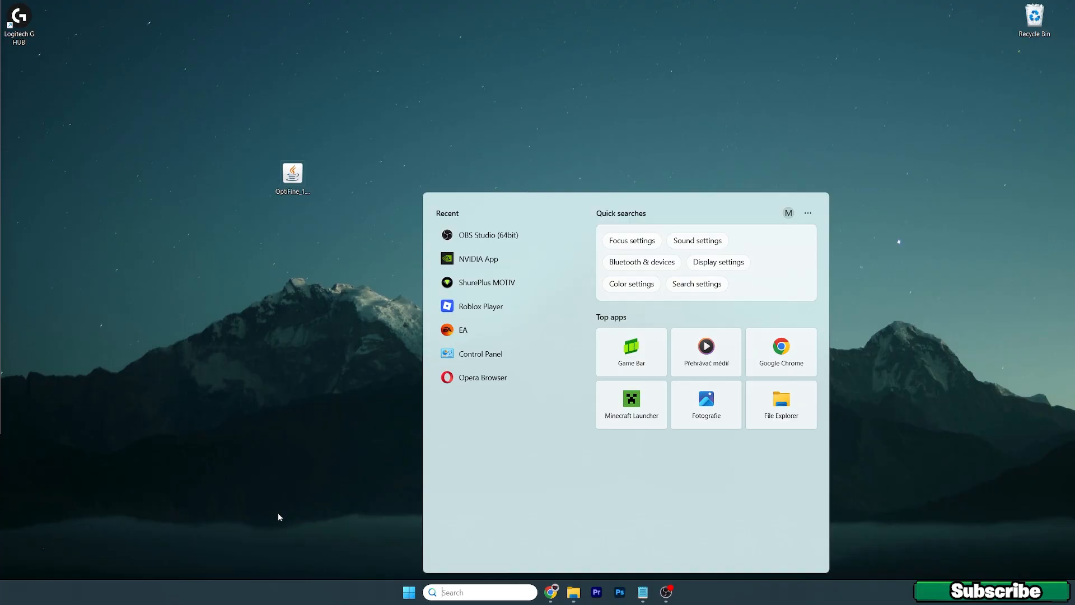
- Go to %appdata%, enter .minecraft and open its versions folder
text(%appdata%)
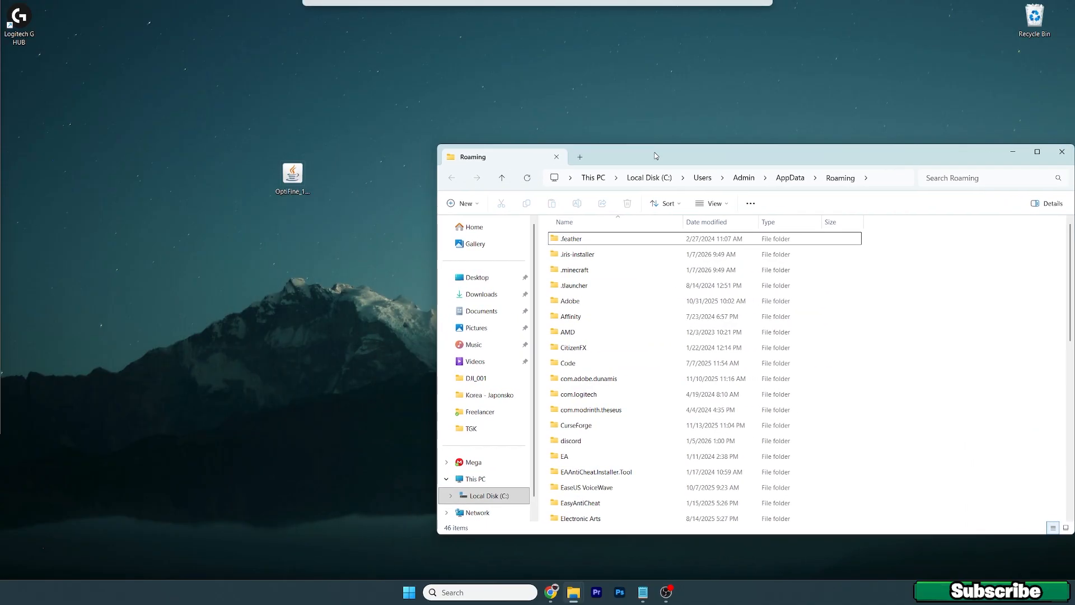
mouse_move(909, 275)
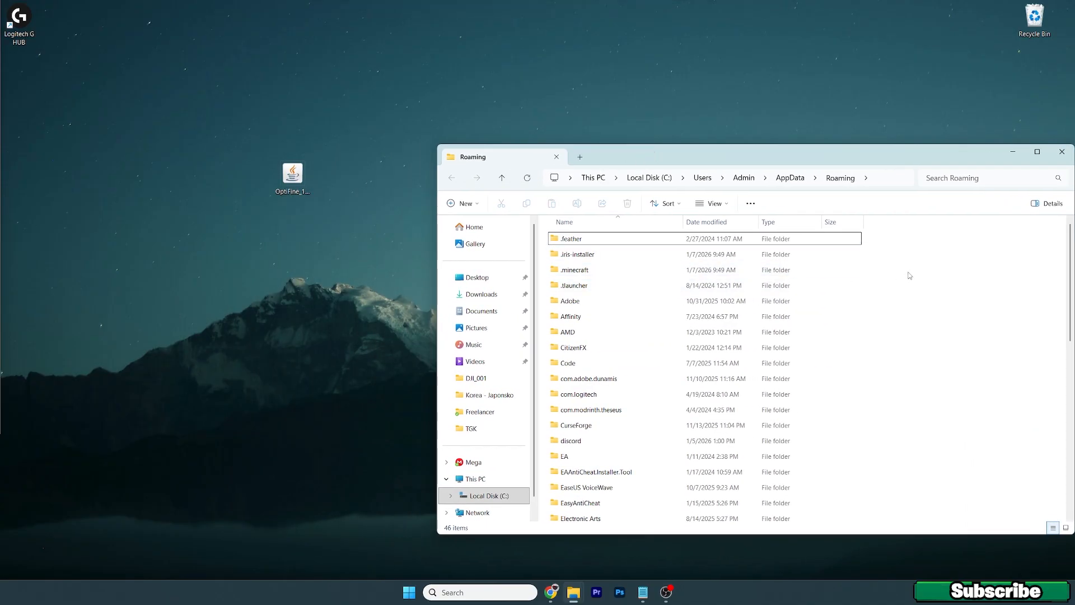
double_click(573, 270)
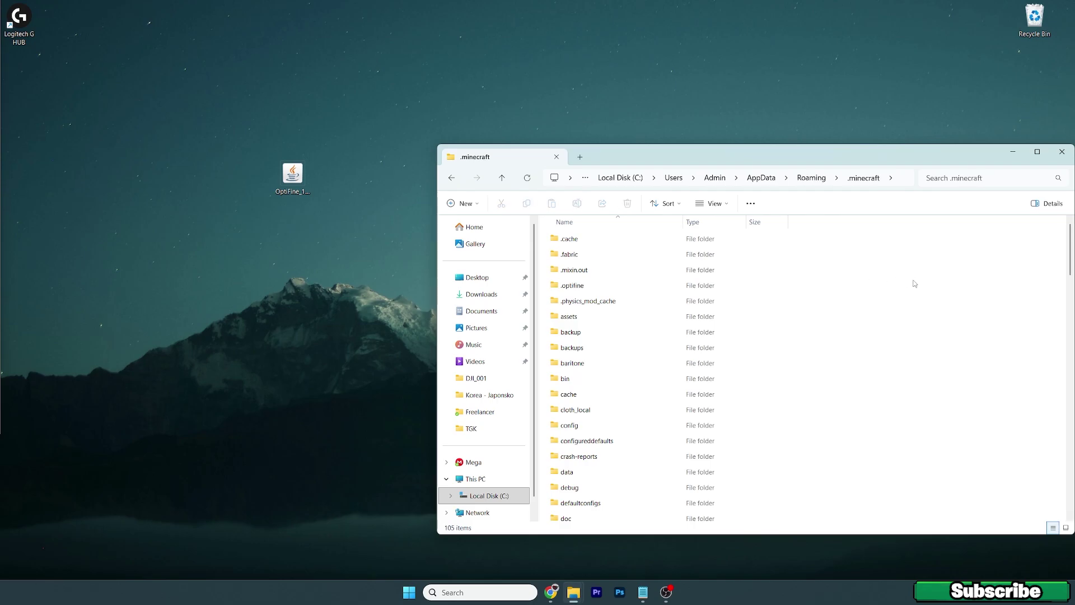
scroll(down, 3)
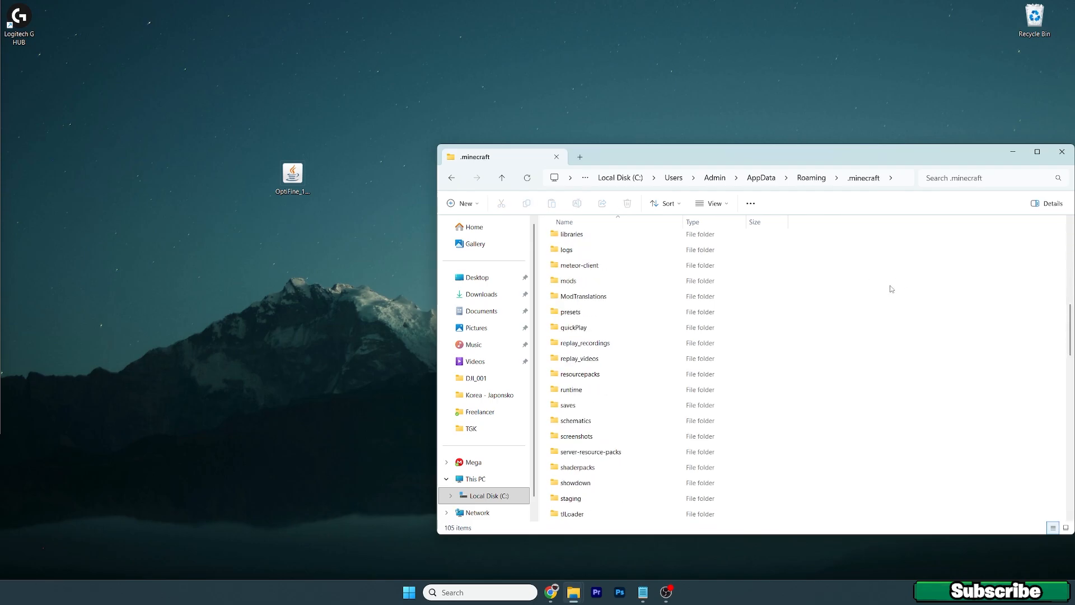
scroll(down, 3)
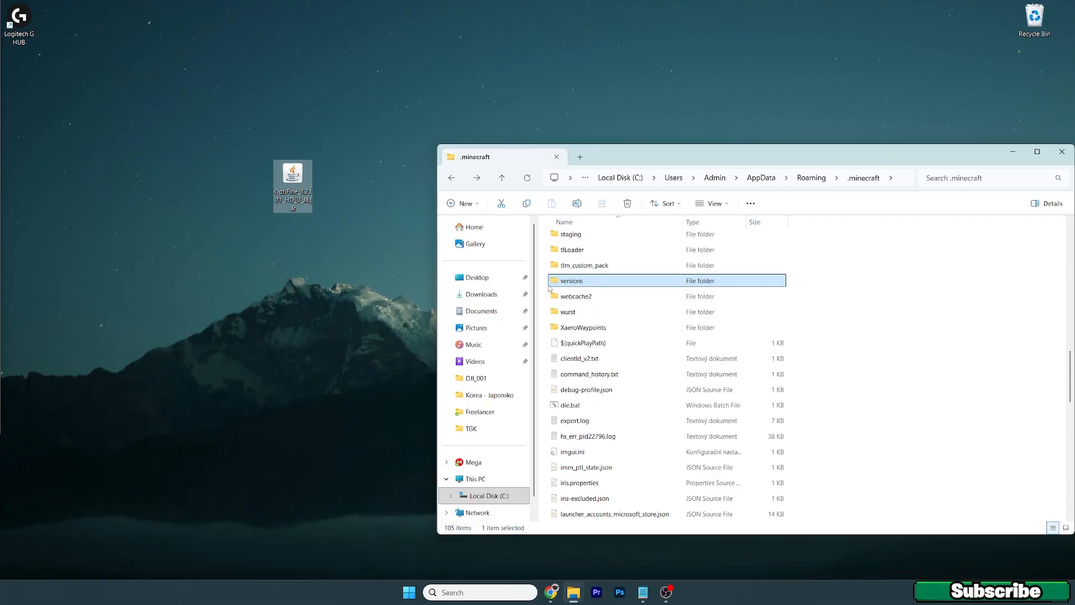
mouse_move(240, 219)
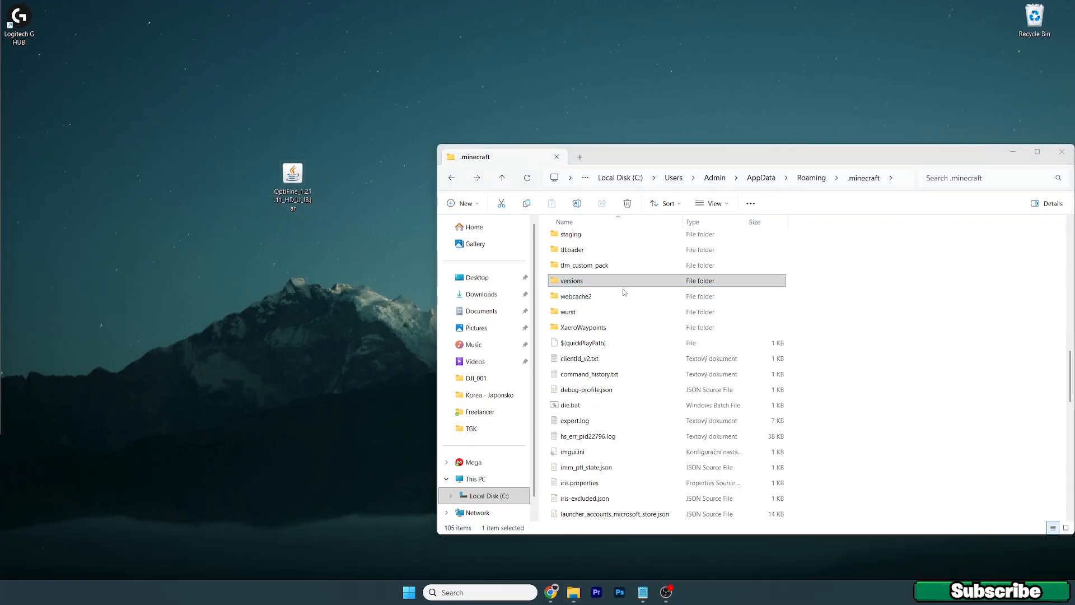
mouse_move(611, 306)
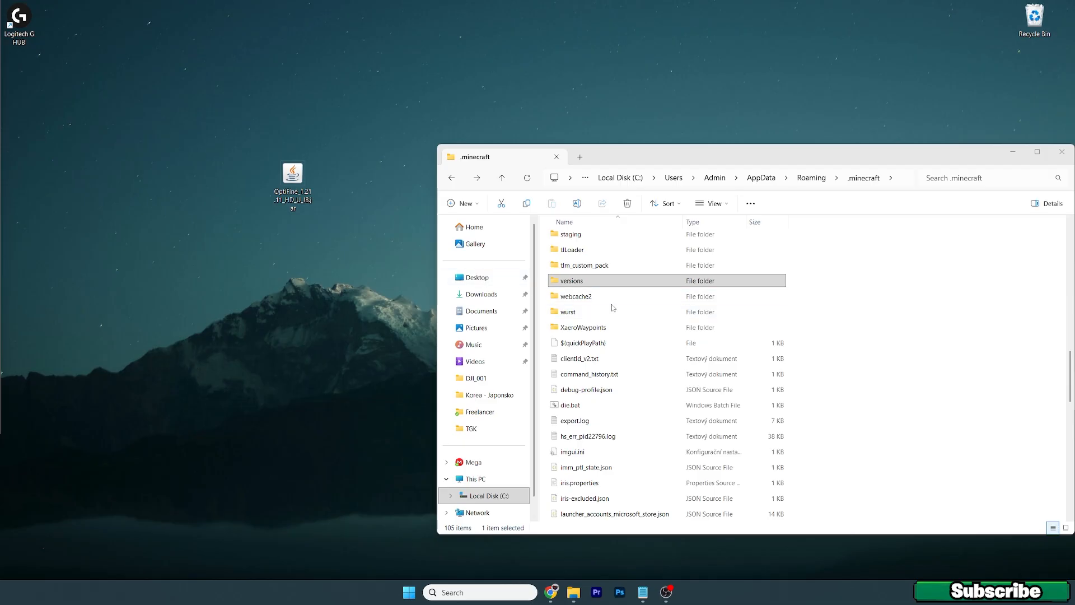
double_click(570, 280)
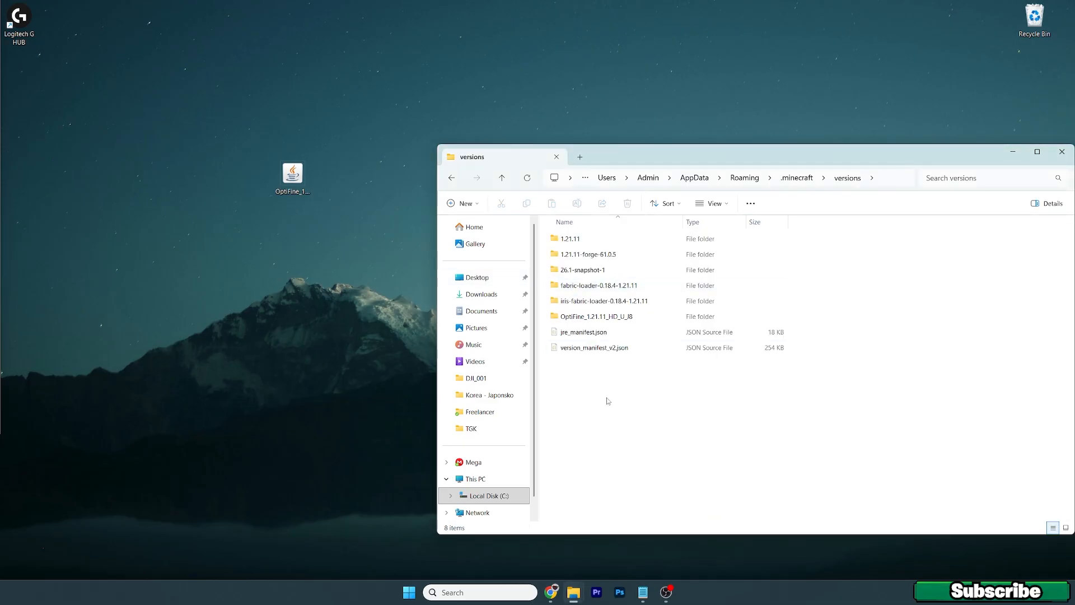
mouse_move(663, 436)
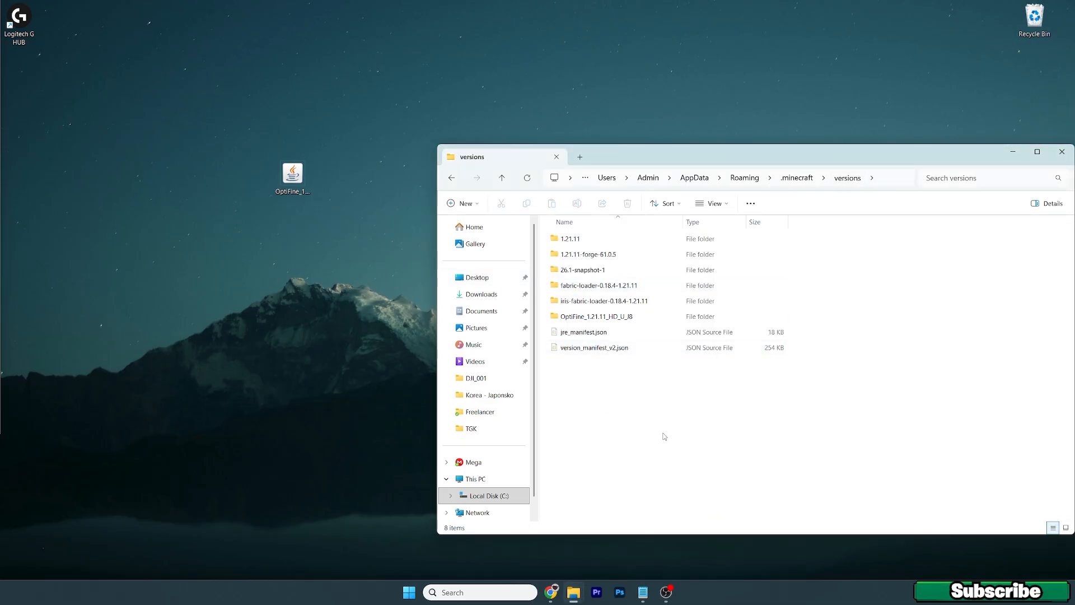
- Select the OptiFine_1.21.11_HD_U_J8 folder to confirm it is installed in versions
click(595, 316)
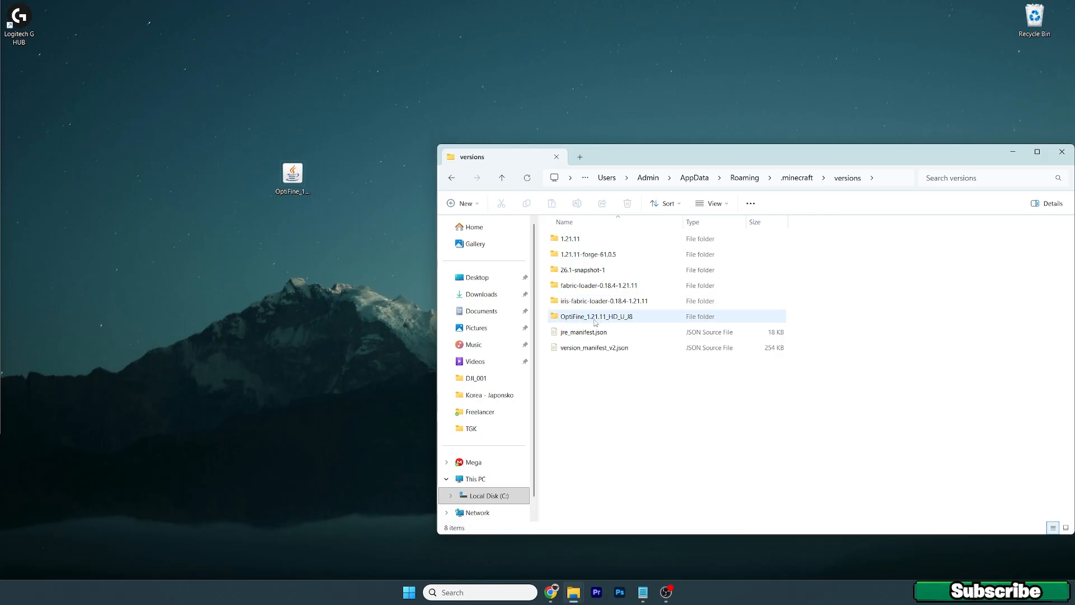
mouse_move(566, 321)
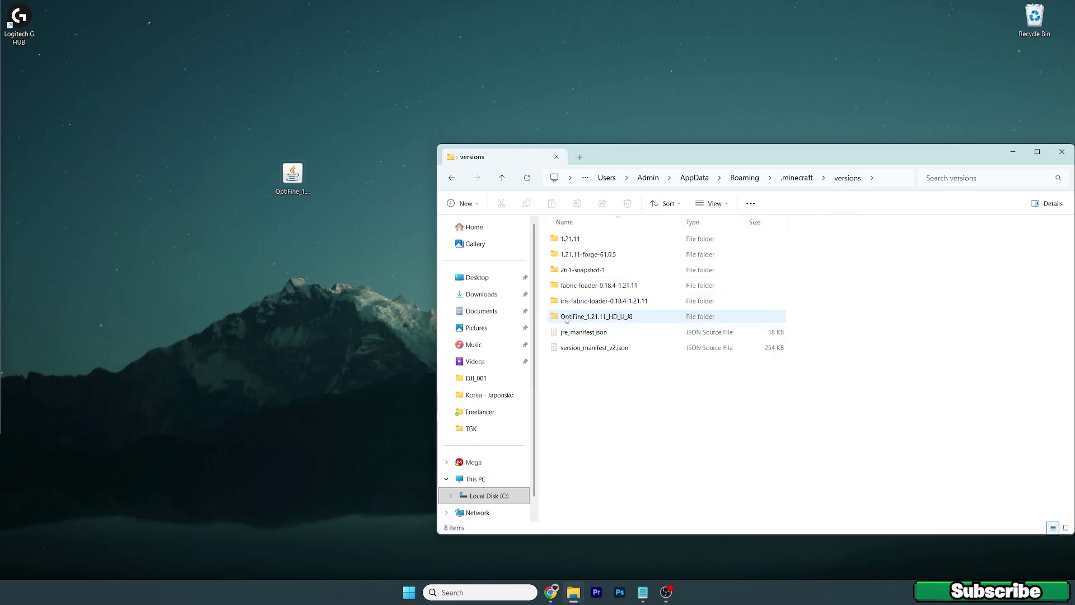
mouse_move(581, 322)
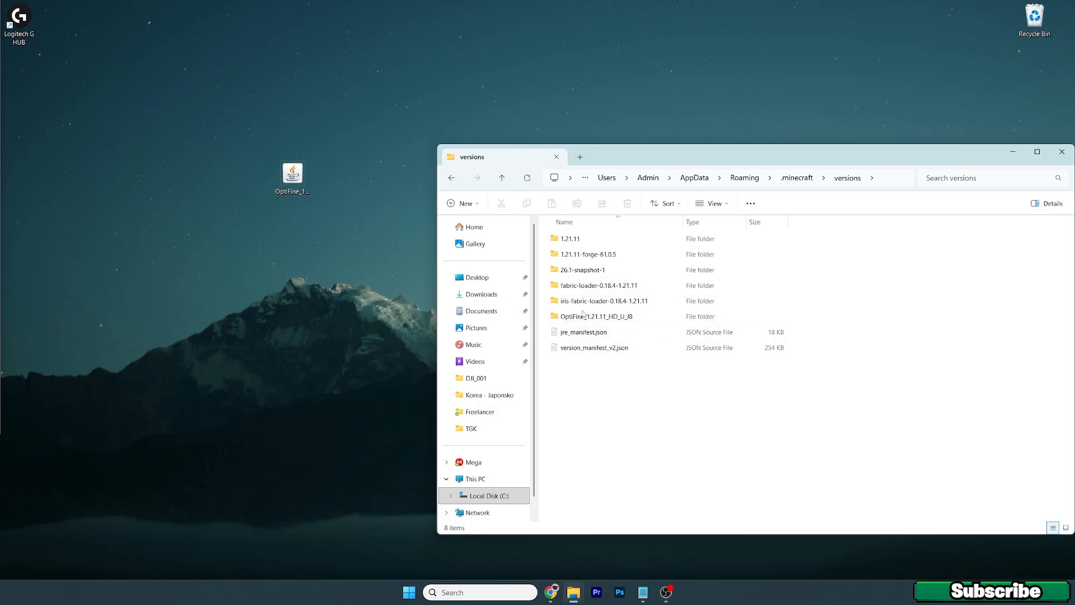
mouse_move(645, 432)
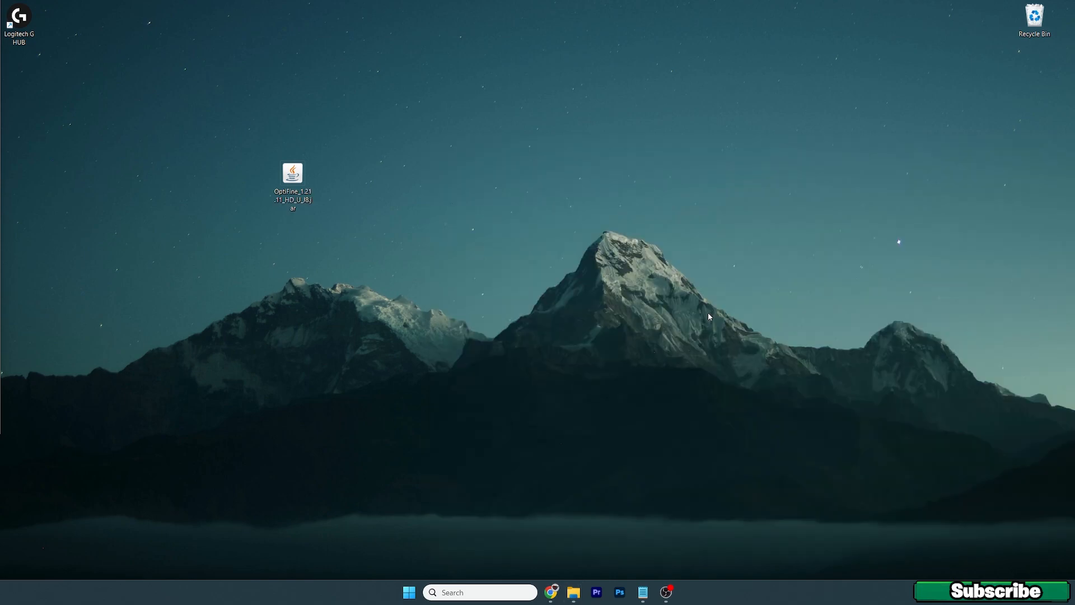
mouse_move(395, 303)
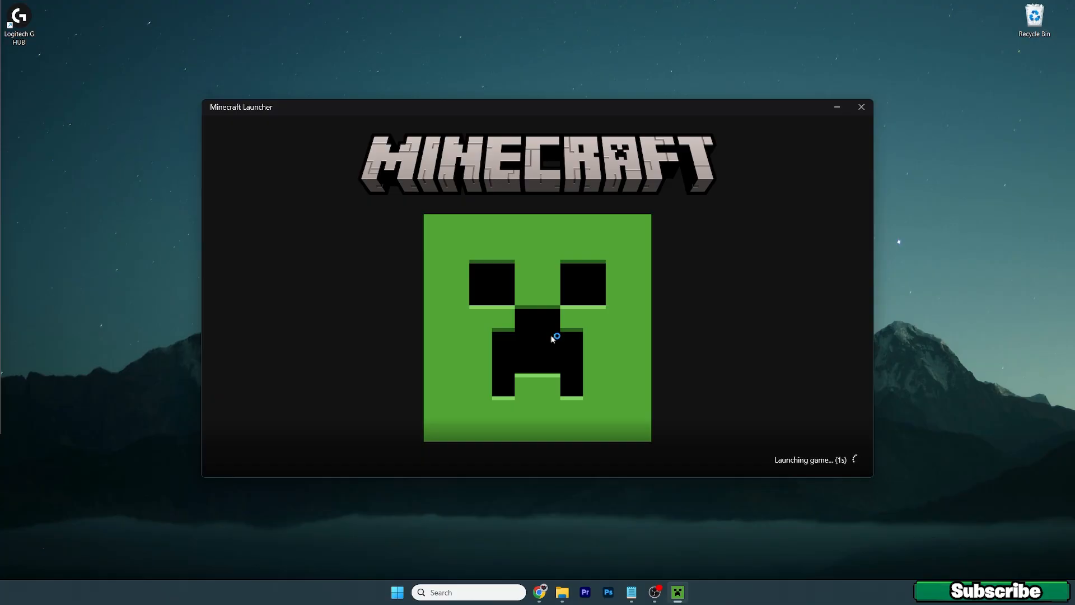
- Bring up the Minecraft Launcher, choose the OptiFine installation and start the game
click(862, 107)
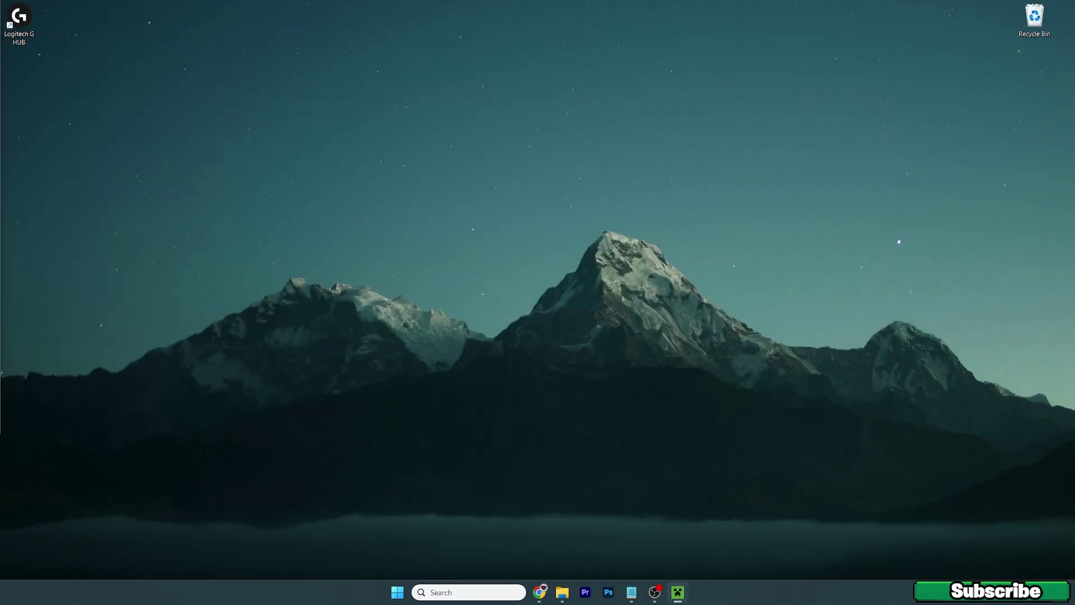
click(677, 591)
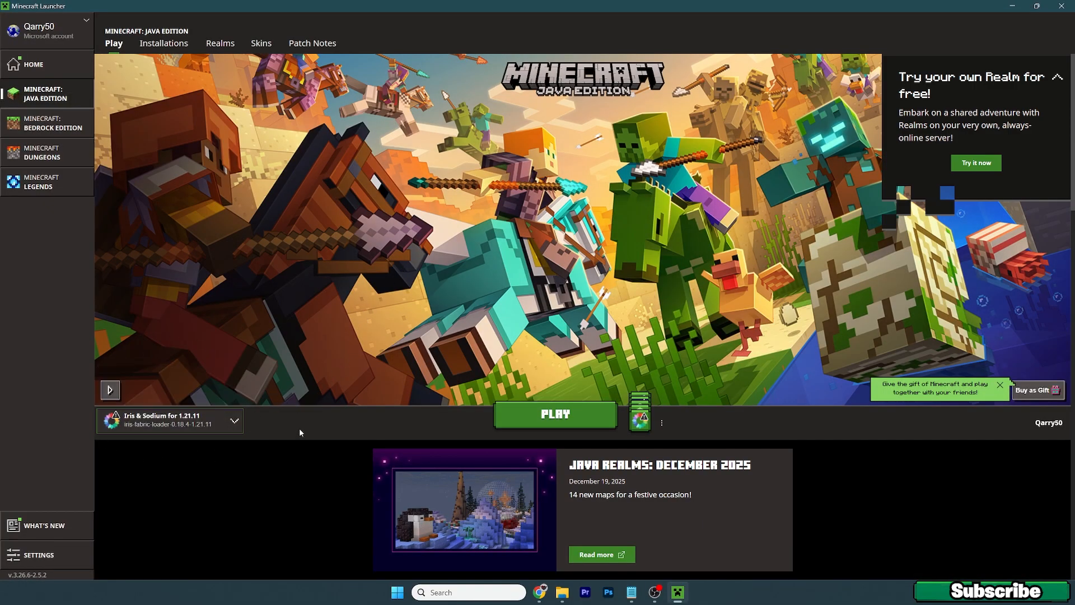
click(555, 413)
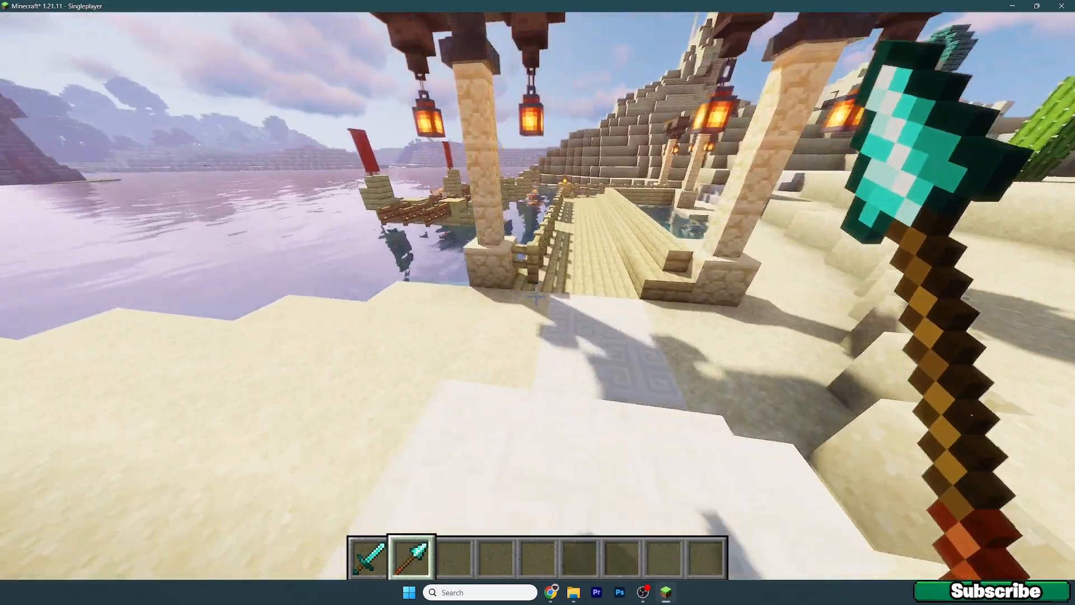
mouse_move(537, 294)
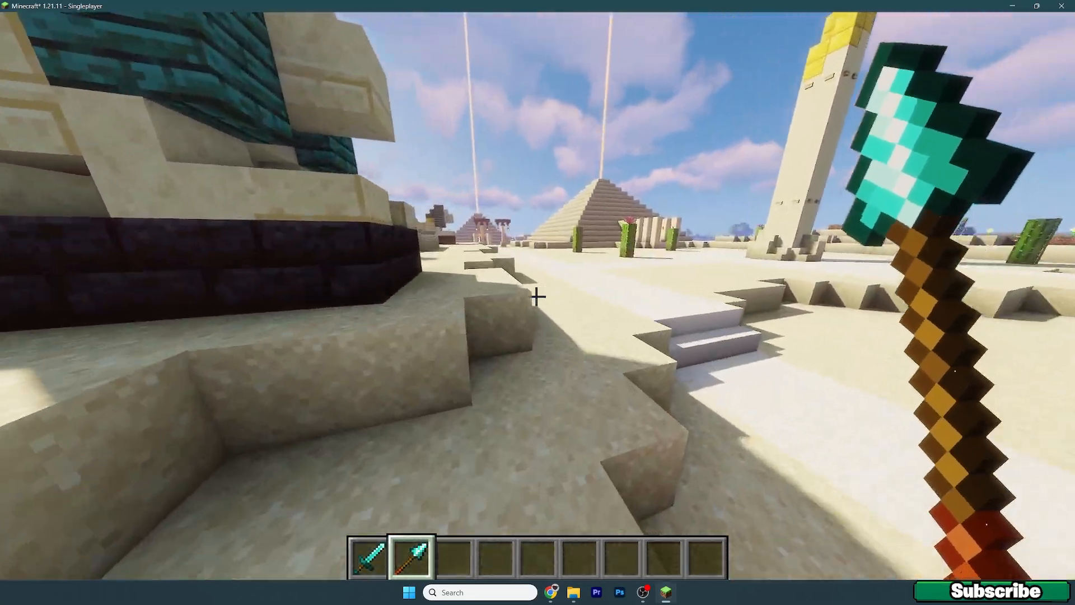
mouse_move(537, 296)
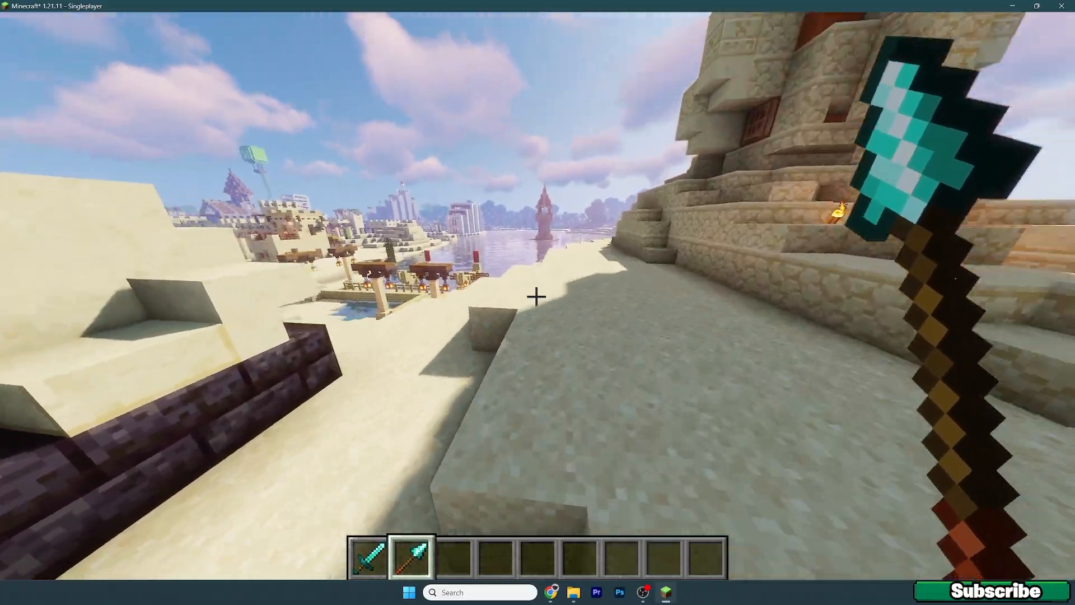
mouse_move(538, 296)
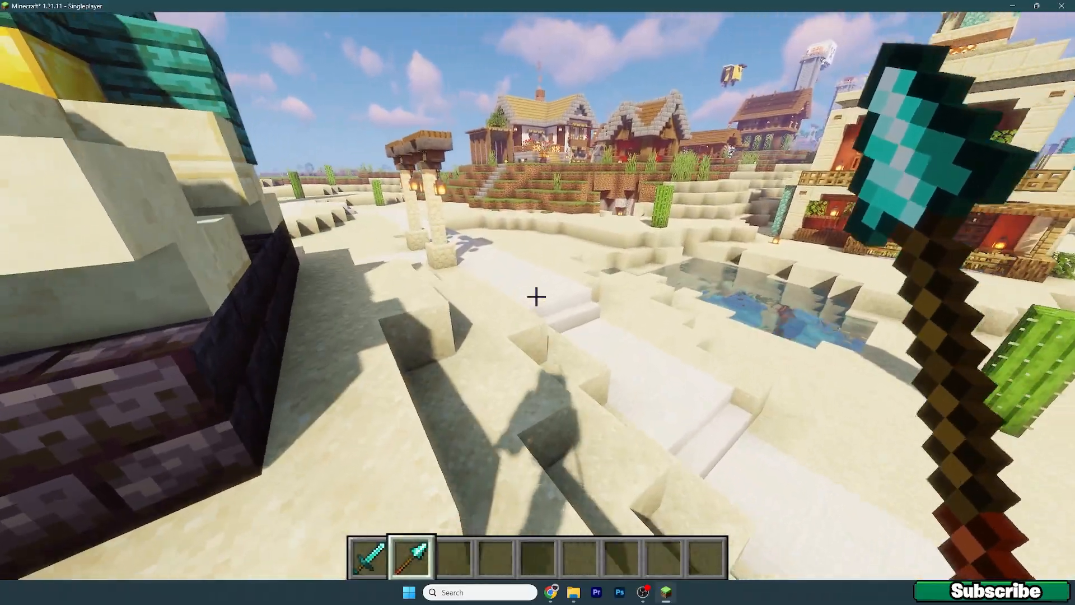
mouse_move(537, 296)
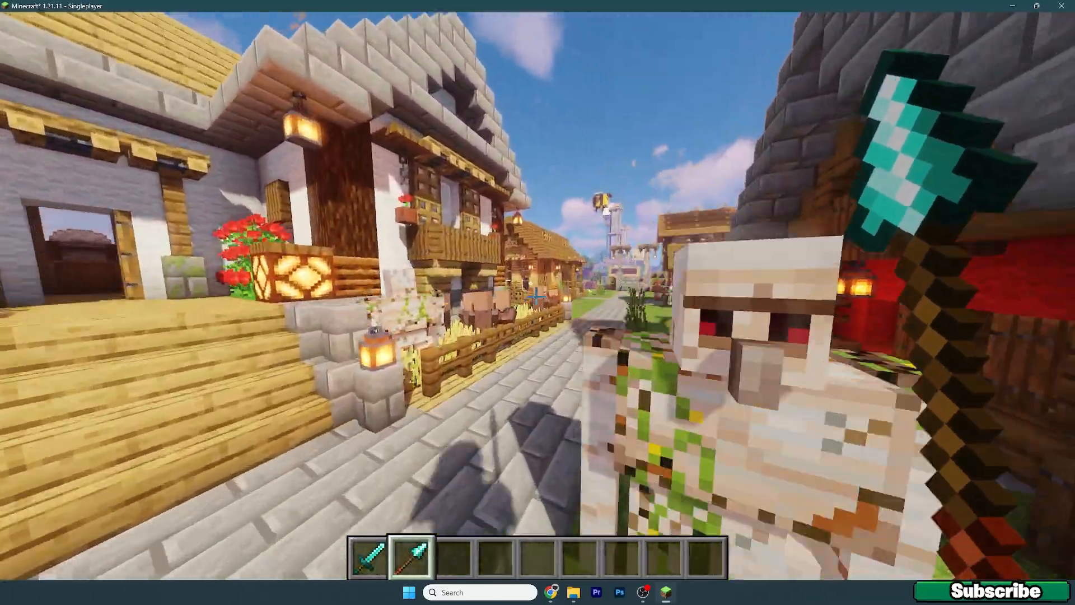
mouse_move(538, 295)
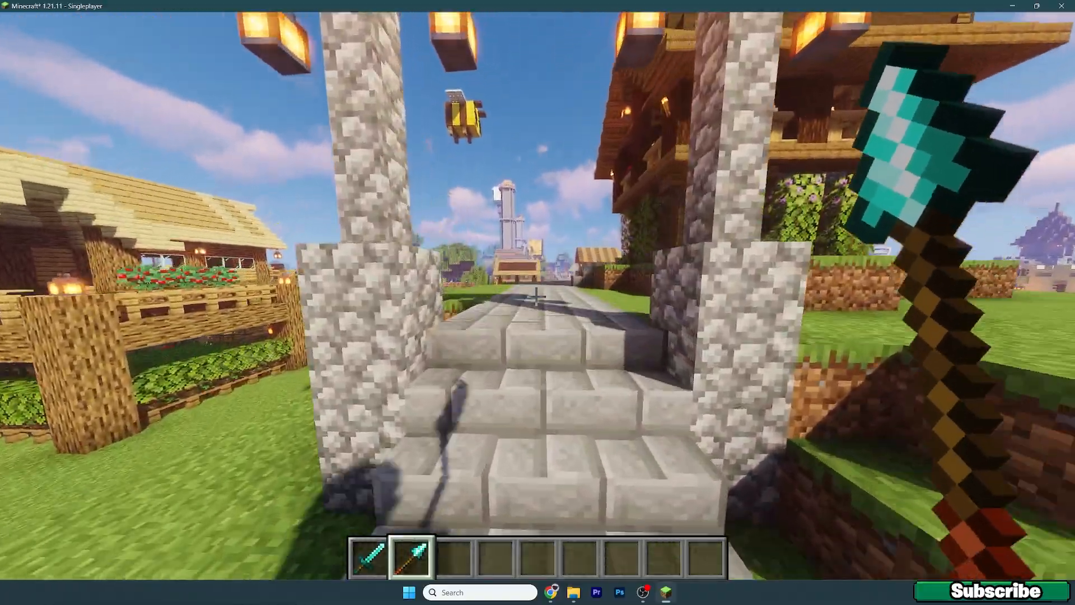
mouse_move(537, 297)
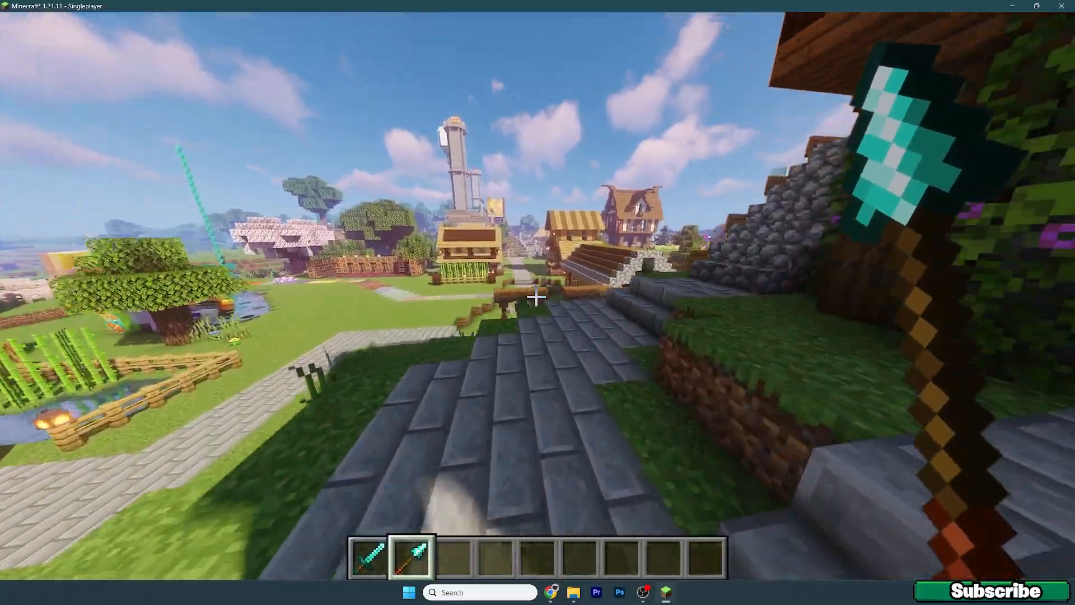
mouse_move(538, 296)
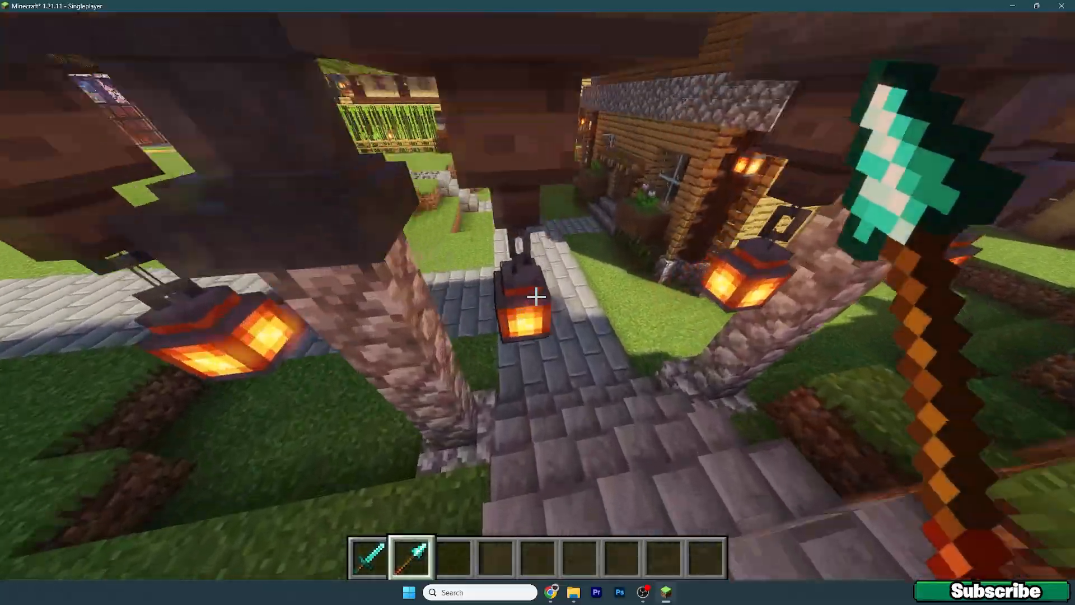